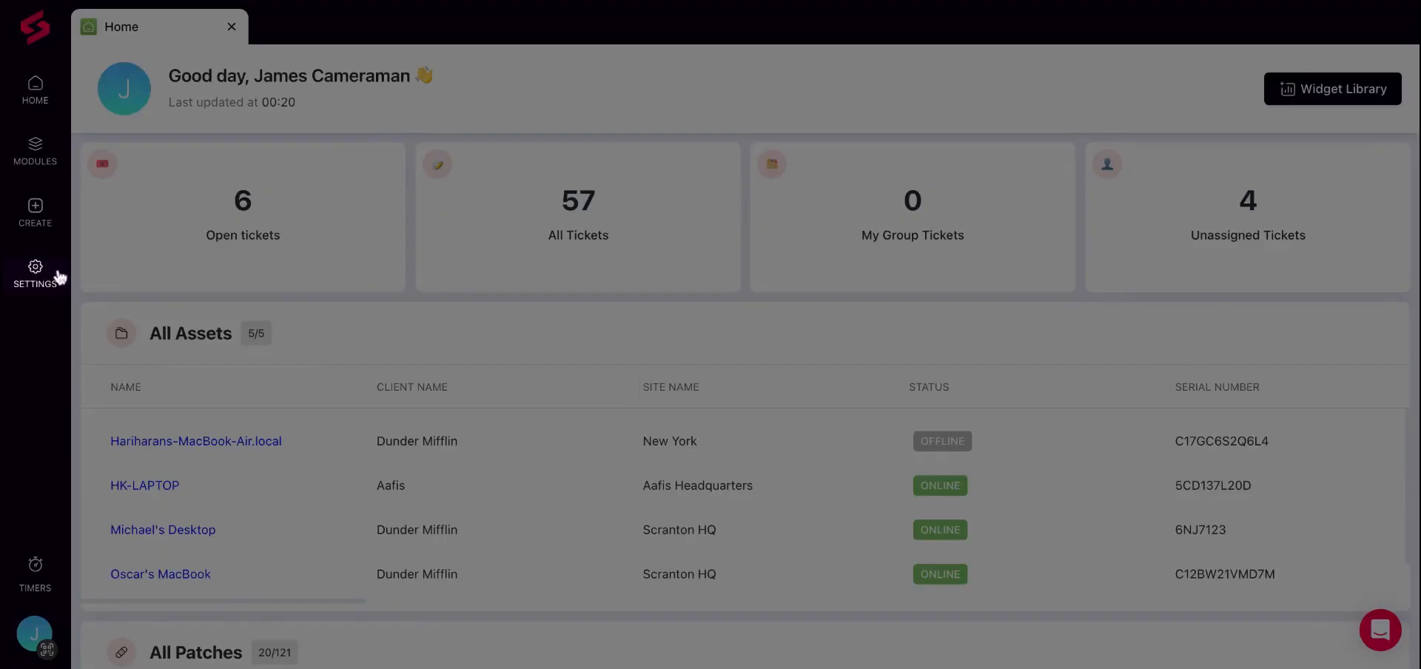
Step: Go to Settings and open the Marketplace of third-party integrations under Others
left_click(35, 274)
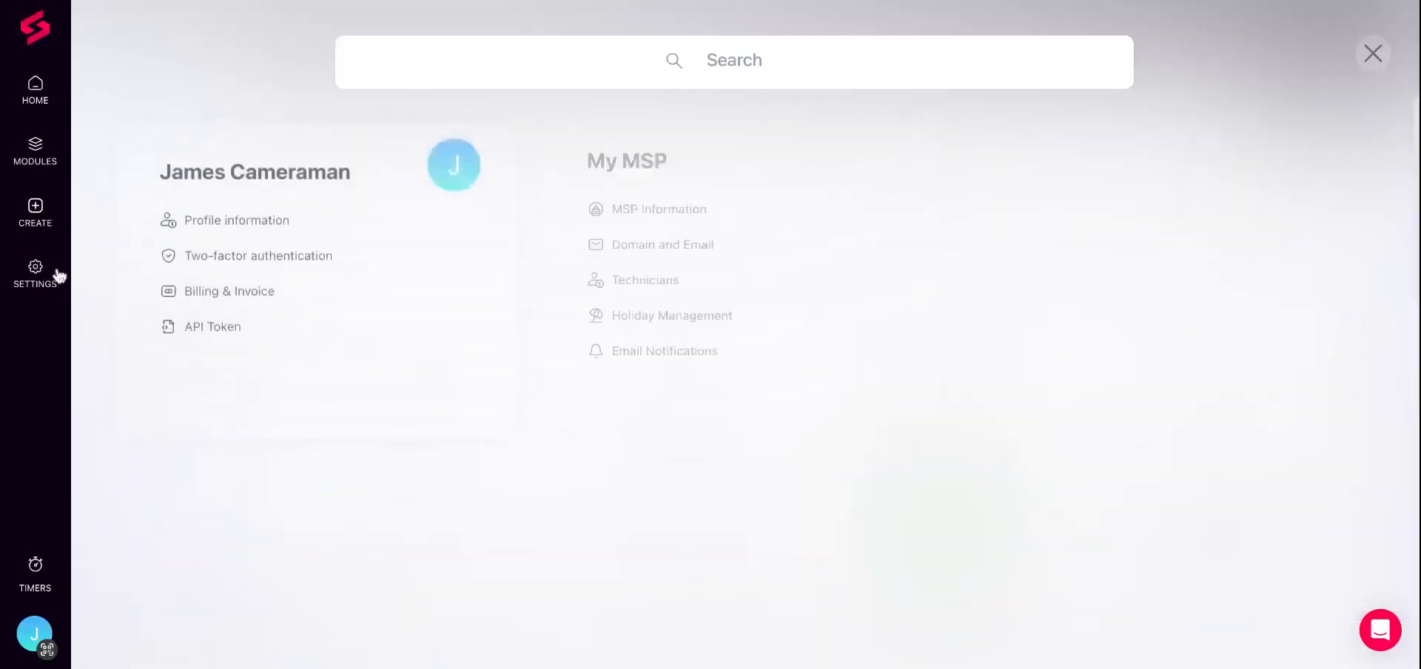
scroll("down", 3)
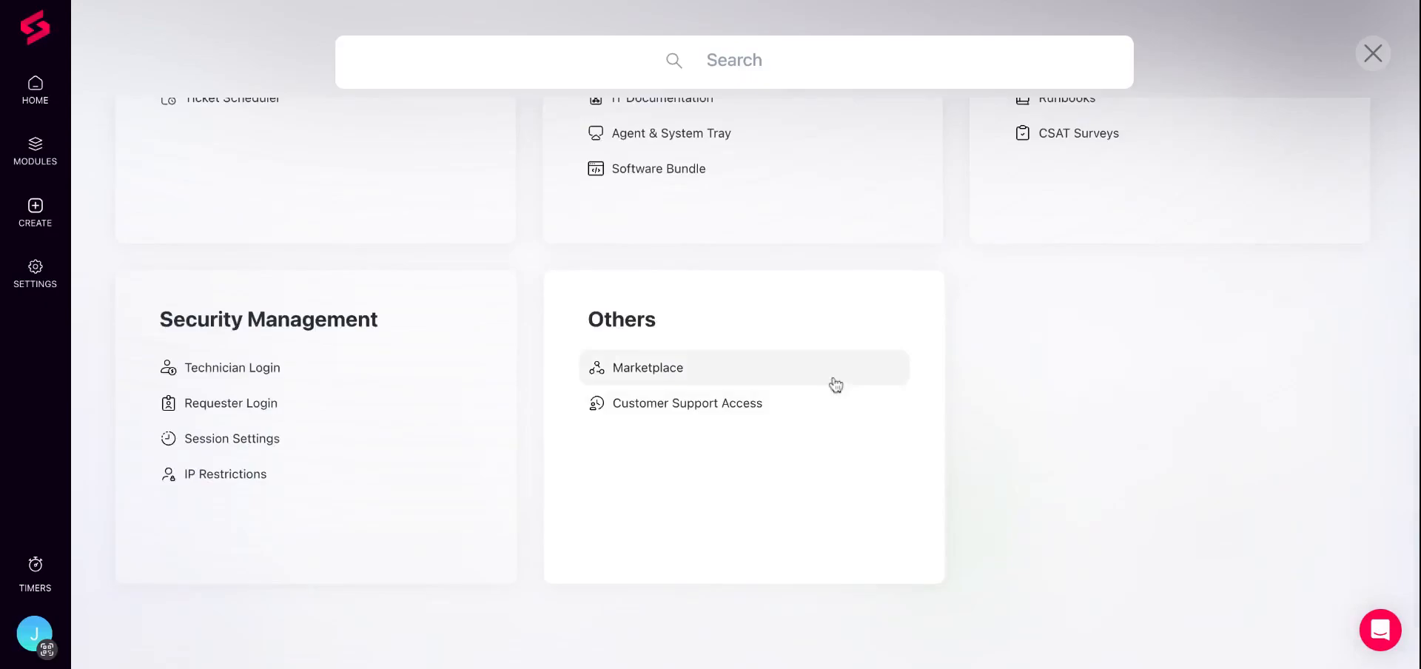
left_click(649, 369)
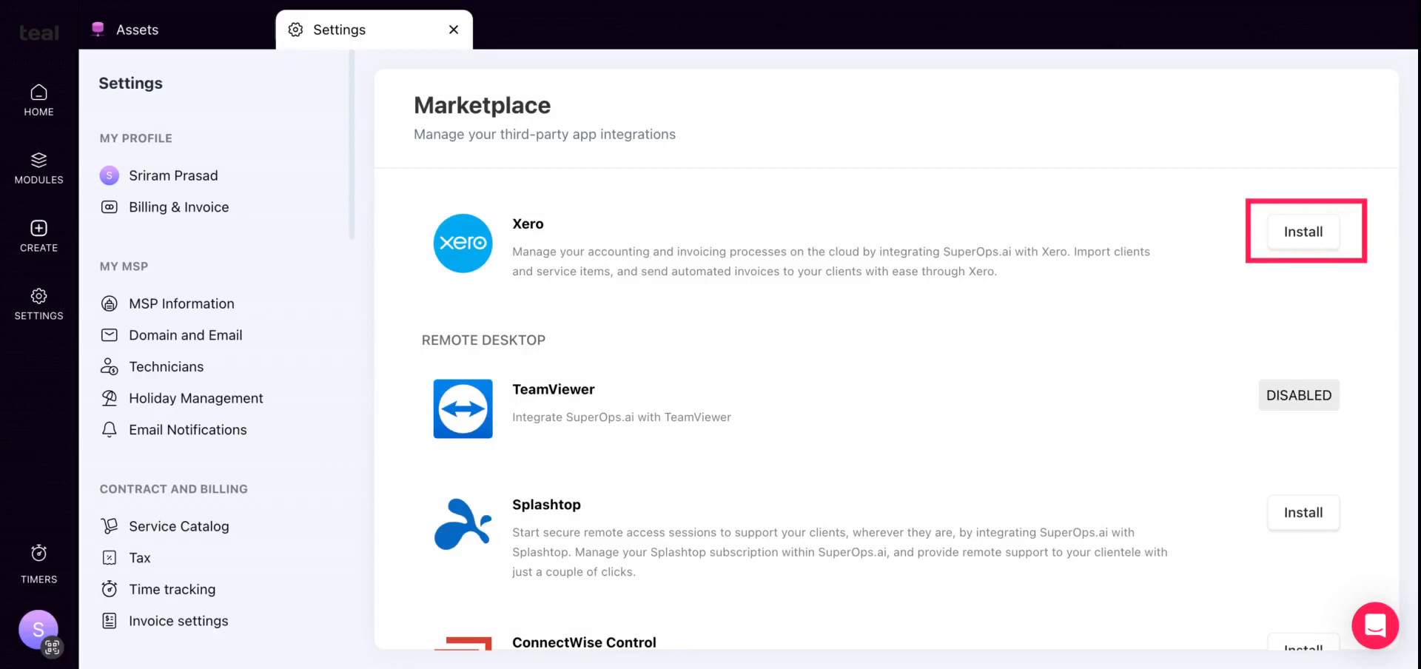
Step: Install the Xero integration and authorize the connection to the Xero account
left_click(1306, 233)
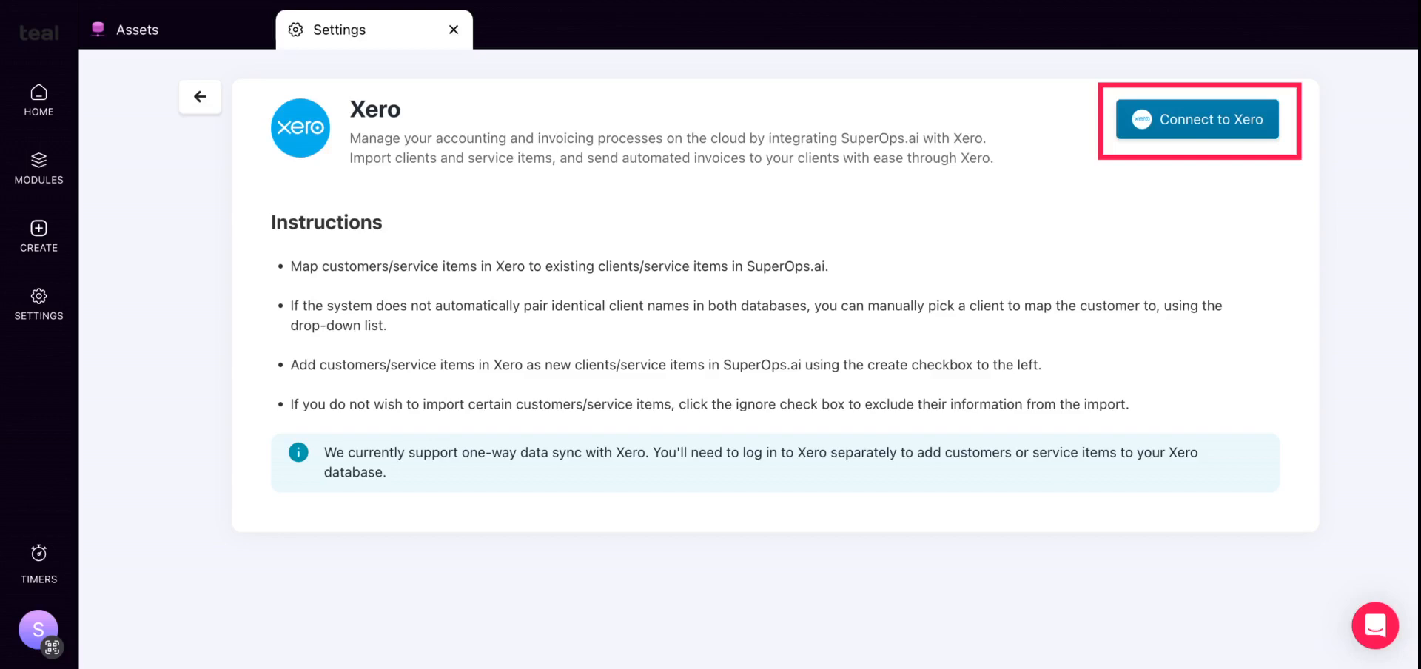
left_click(1197, 120)
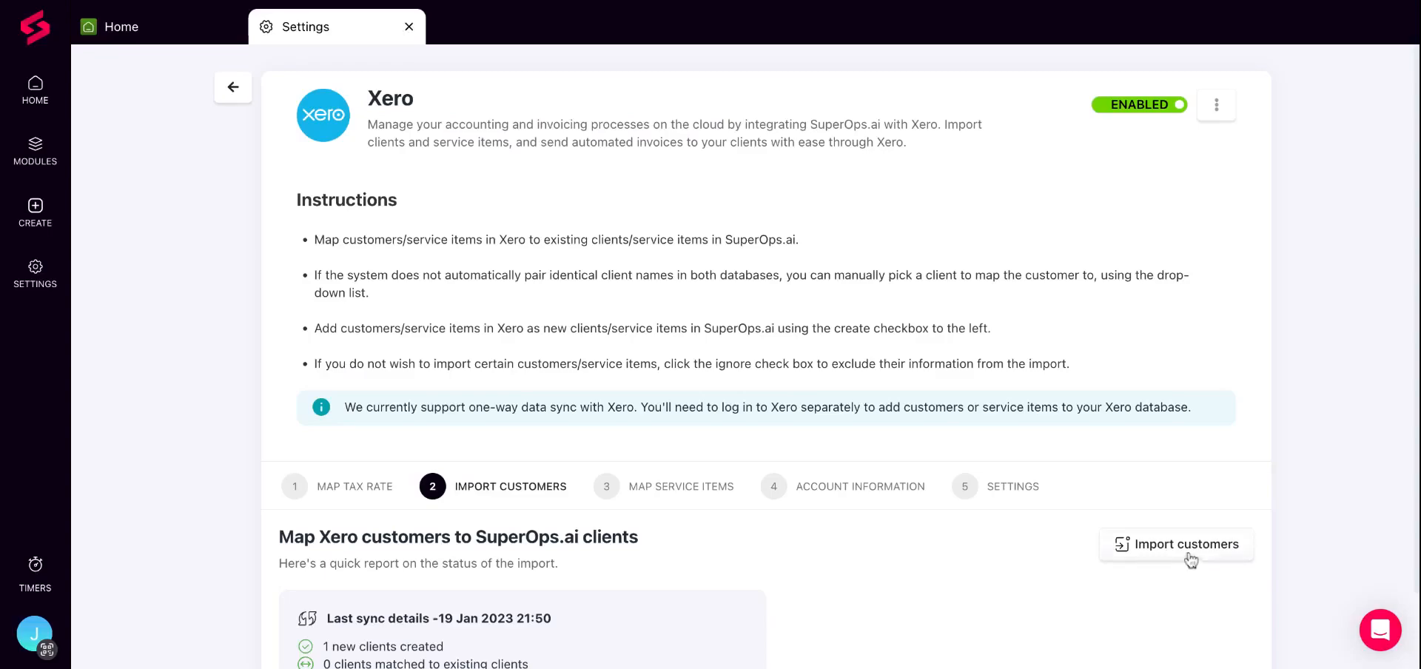
Step: Start the customer import and load the Xero customers into the client mapping table
left_click(1185, 545)
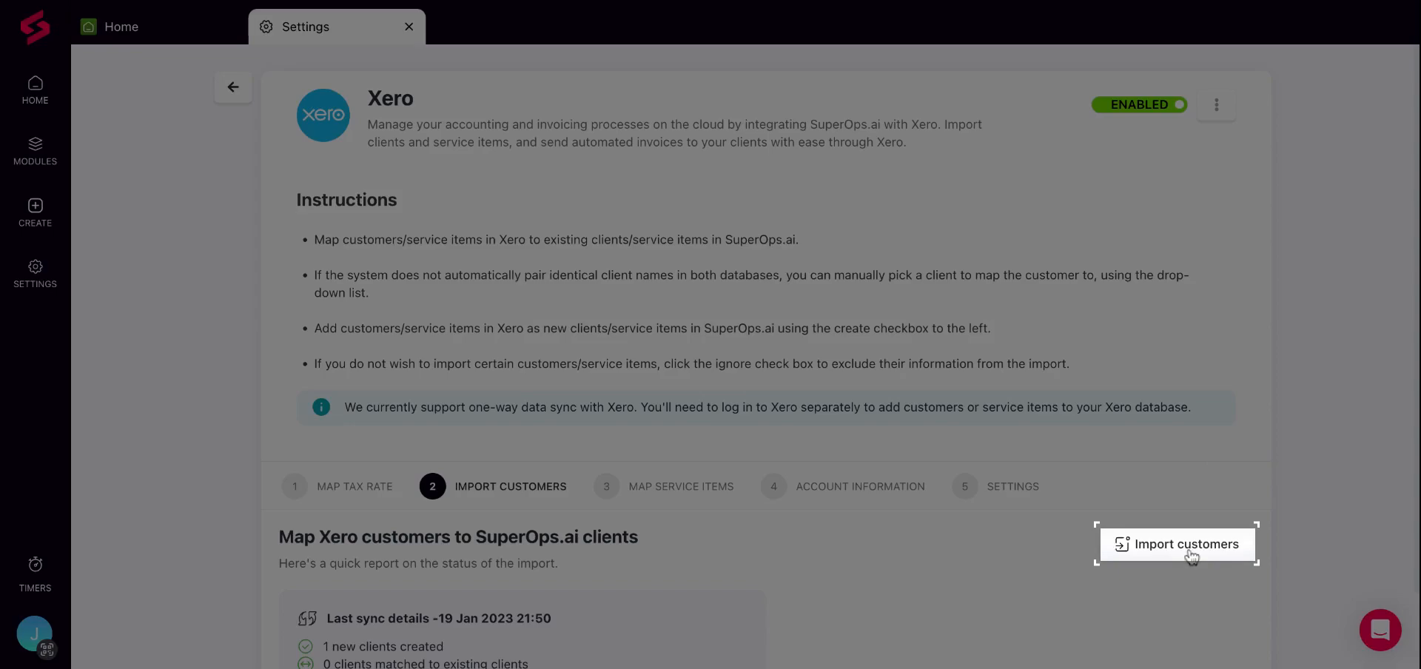
left_click(1188, 545)
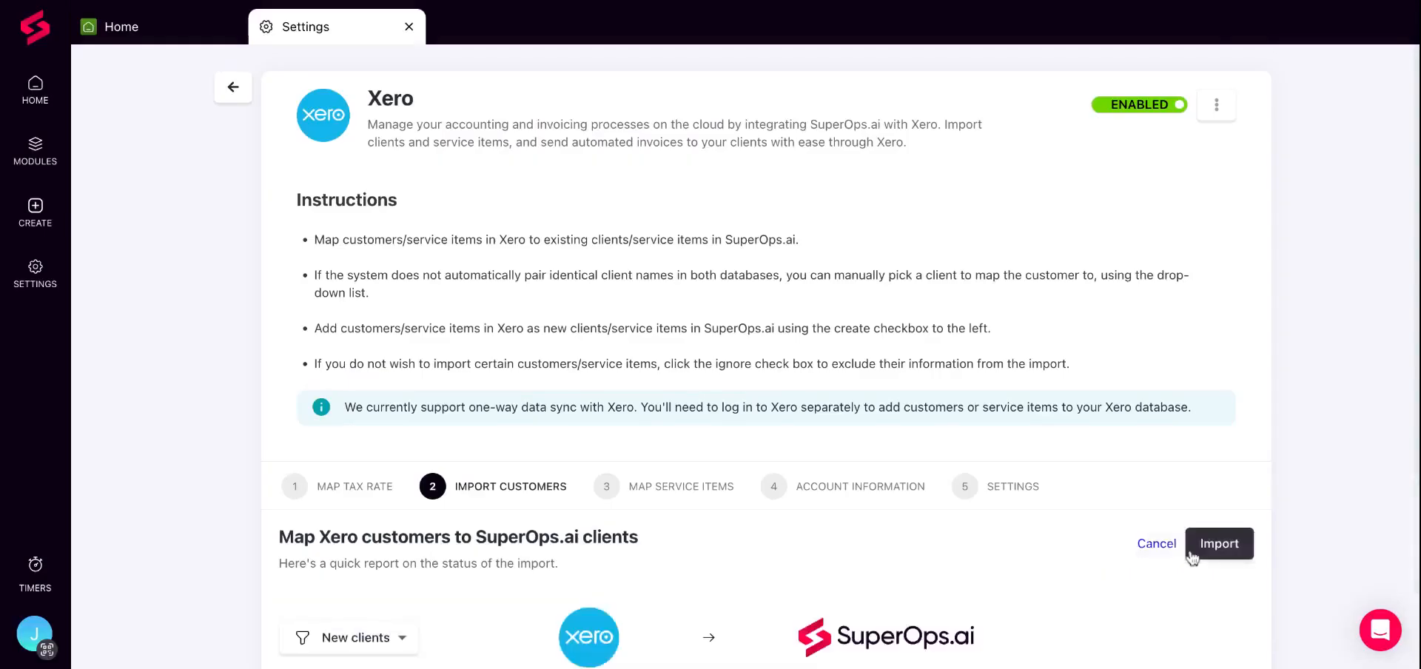
Step: Match Roger Contracting to the existing Roger Contracts client in the mapping table
scroll("down", 3)
type("rog")
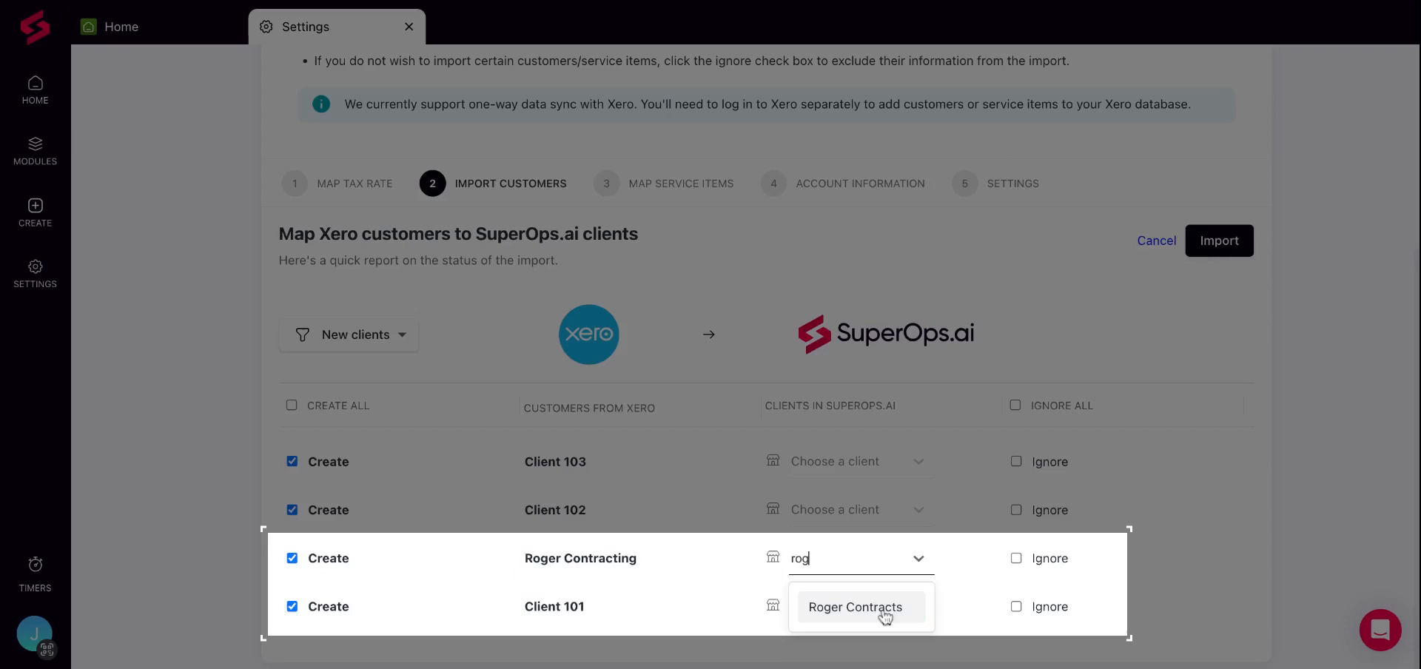
left_click(856, 607)
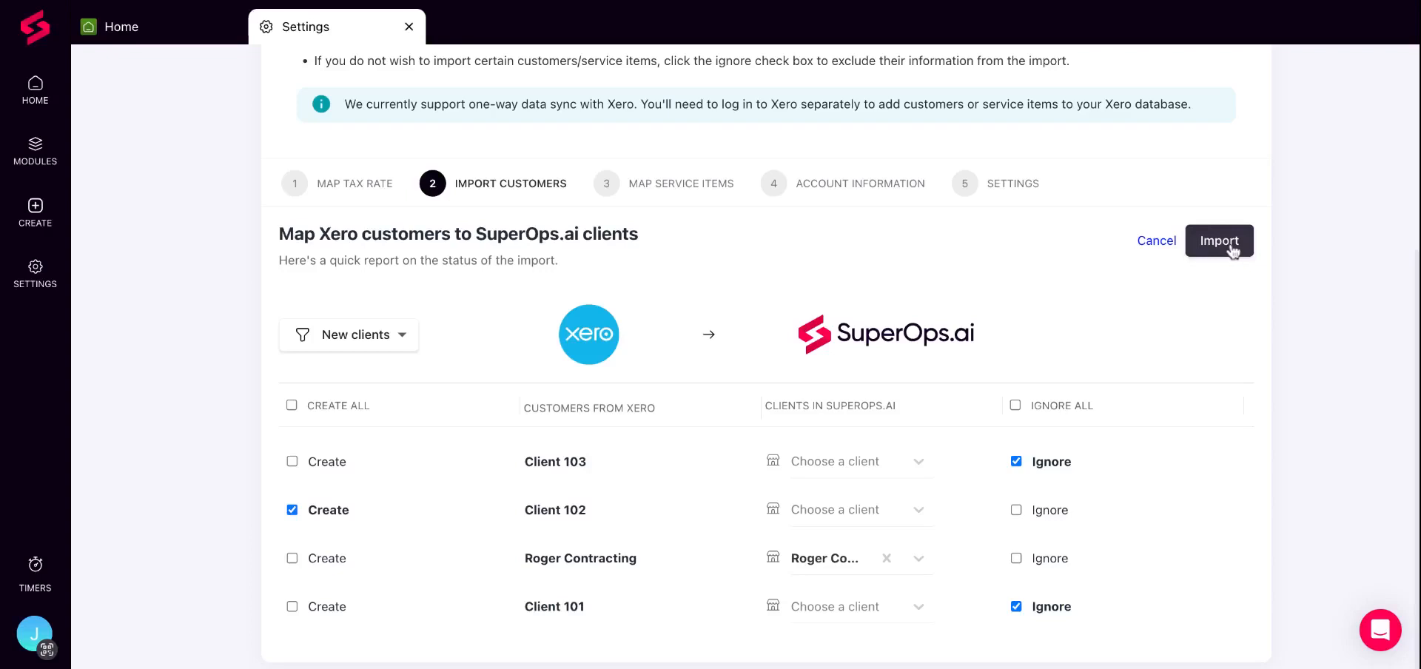
Step: Run the customer import, creating one new client and matching one existing client
left_click(1220, 241)
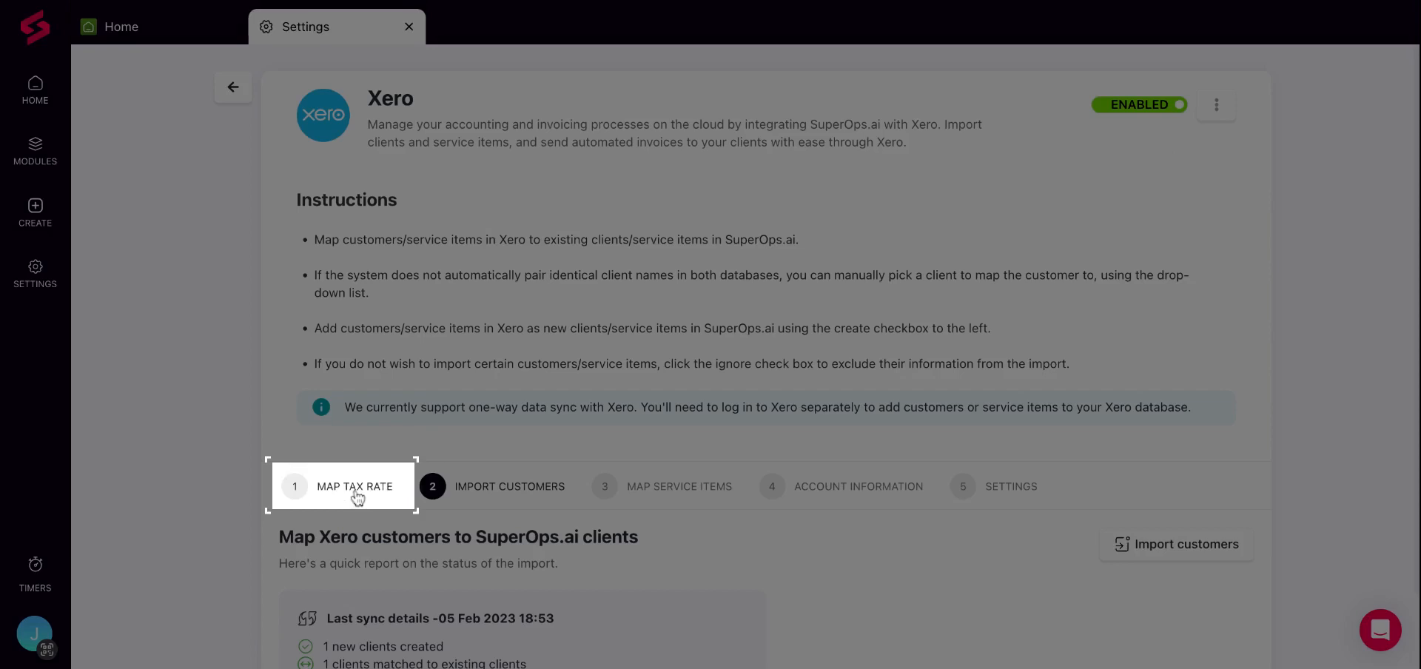
Step: Go to the Map Tax Rate step and load the new Xero tax rates for mapping
left_click(355, 487)
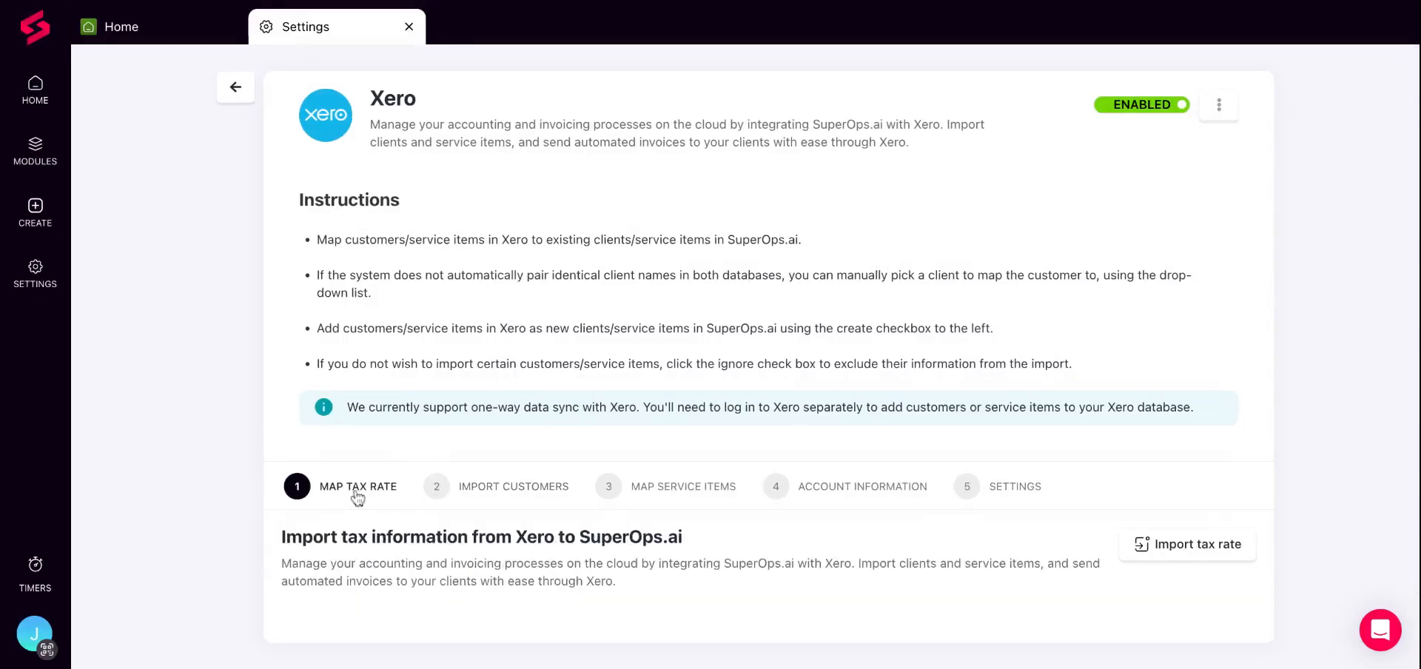
mouse_move(1162, 550)
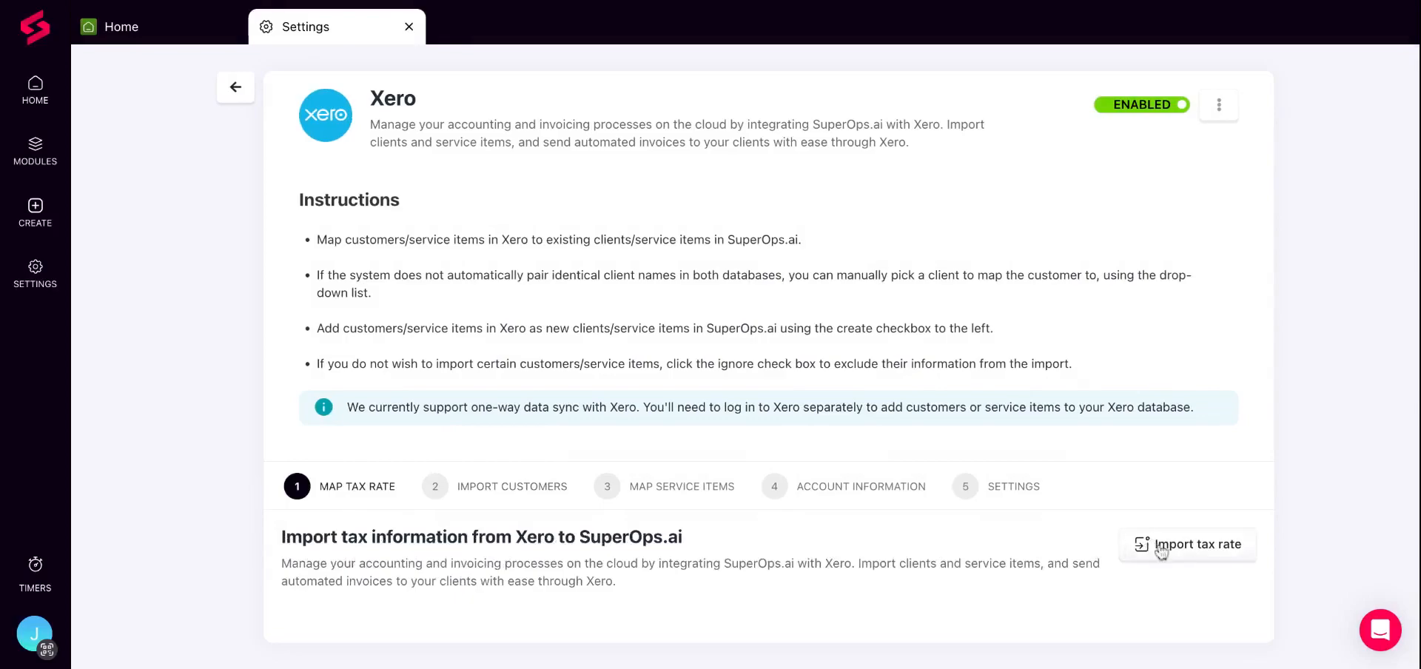
left_click(1188, 545)
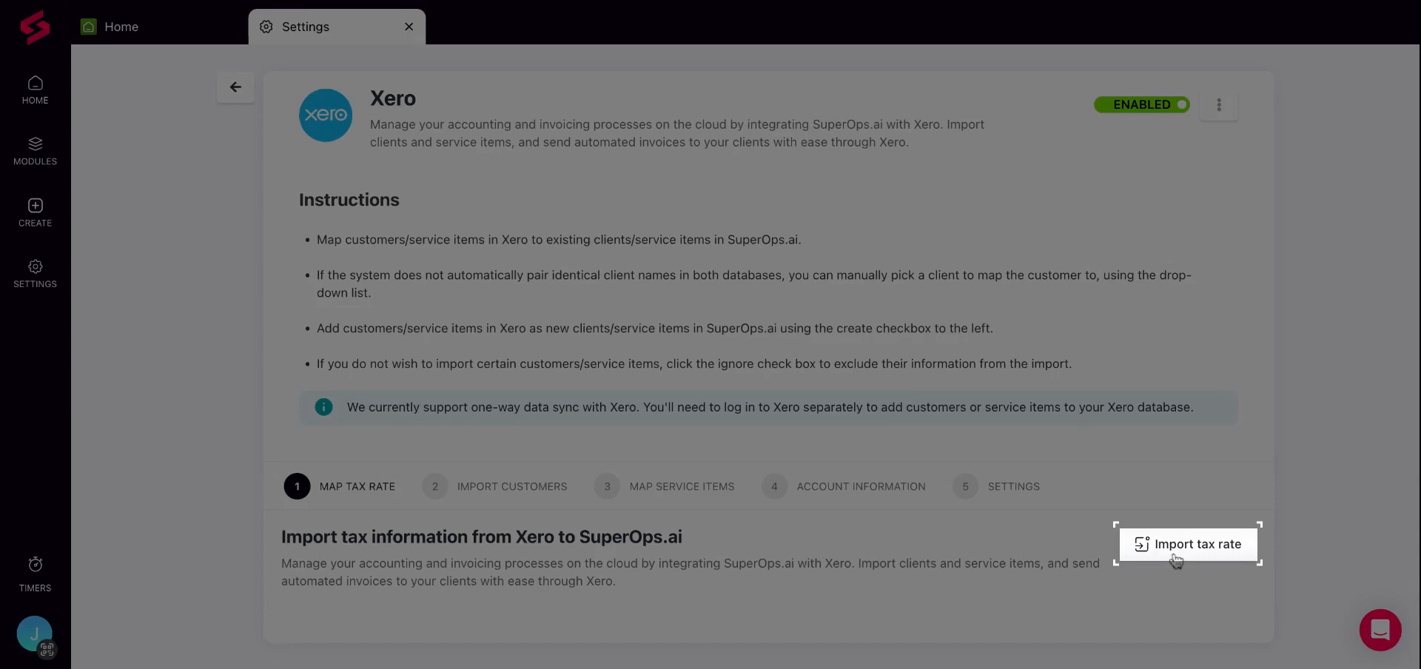
left_click(1189, 545)
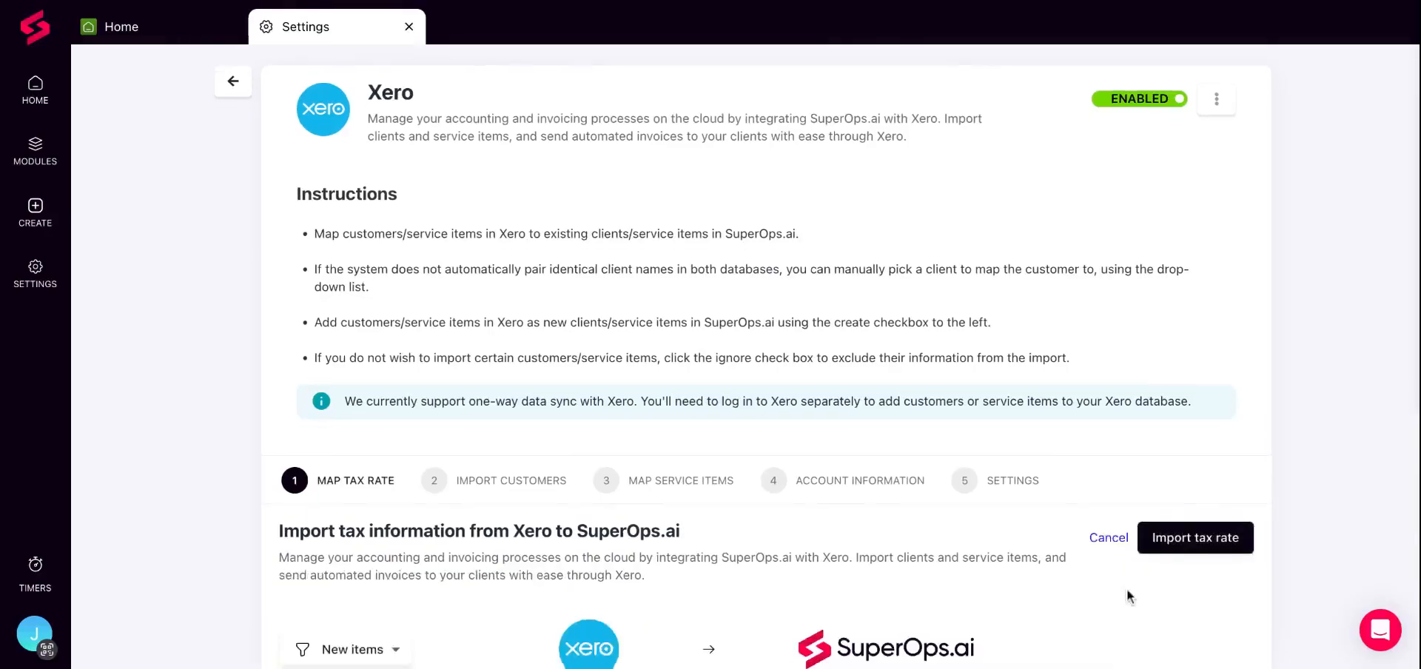
Step: Import the tax rates, creating five new ones and ignoring Sales Tax on Imports
scroll("down", 3)
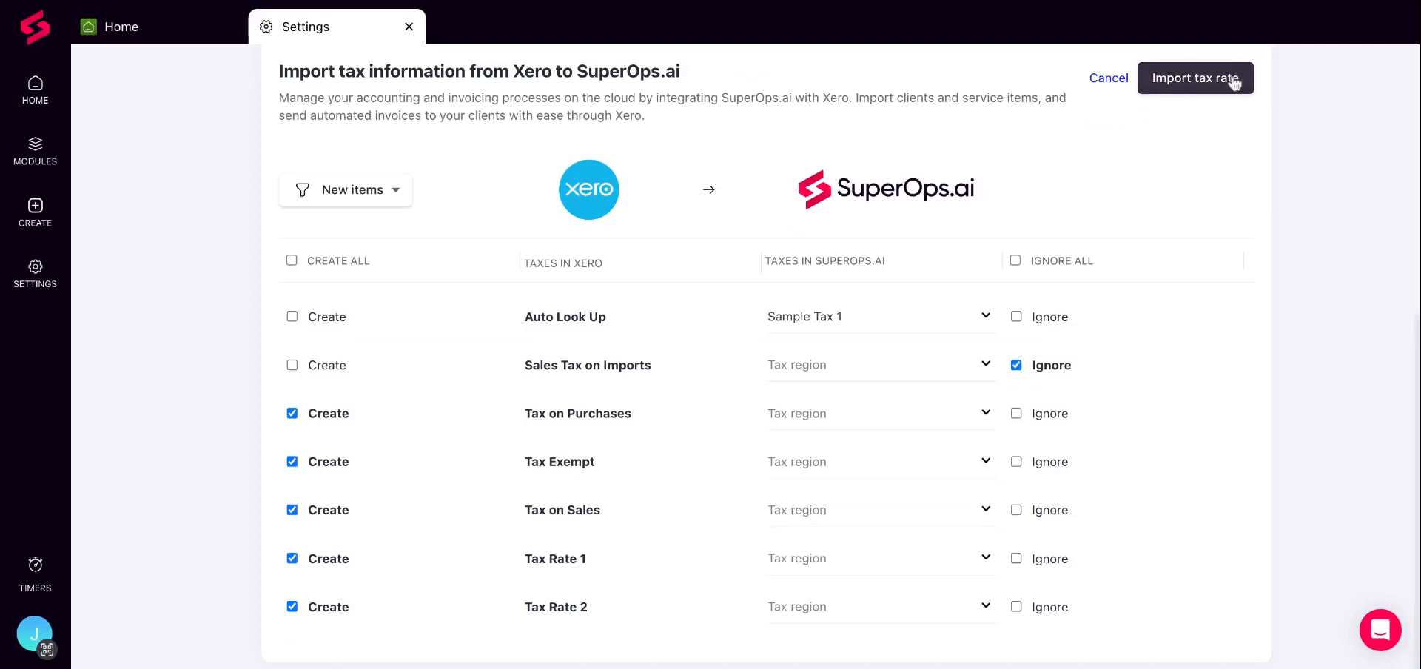
mouse_move(1229, 101)
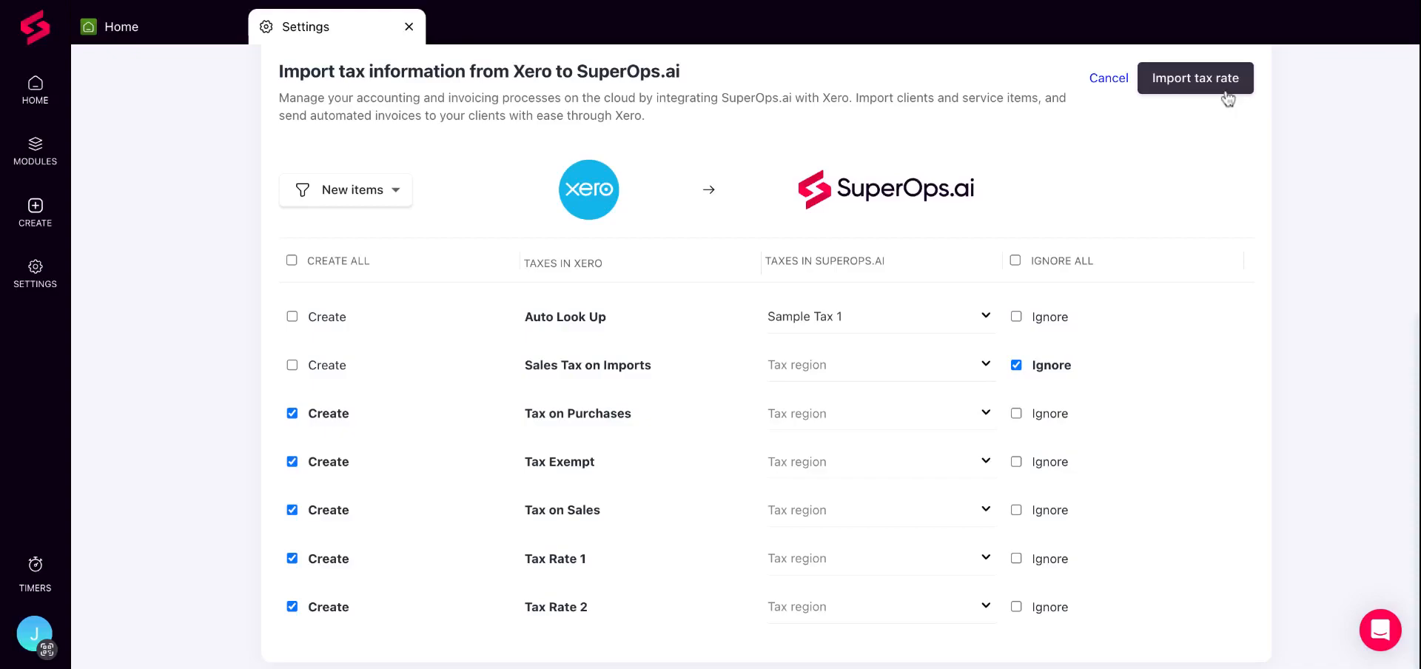
left_click(1196, 78)
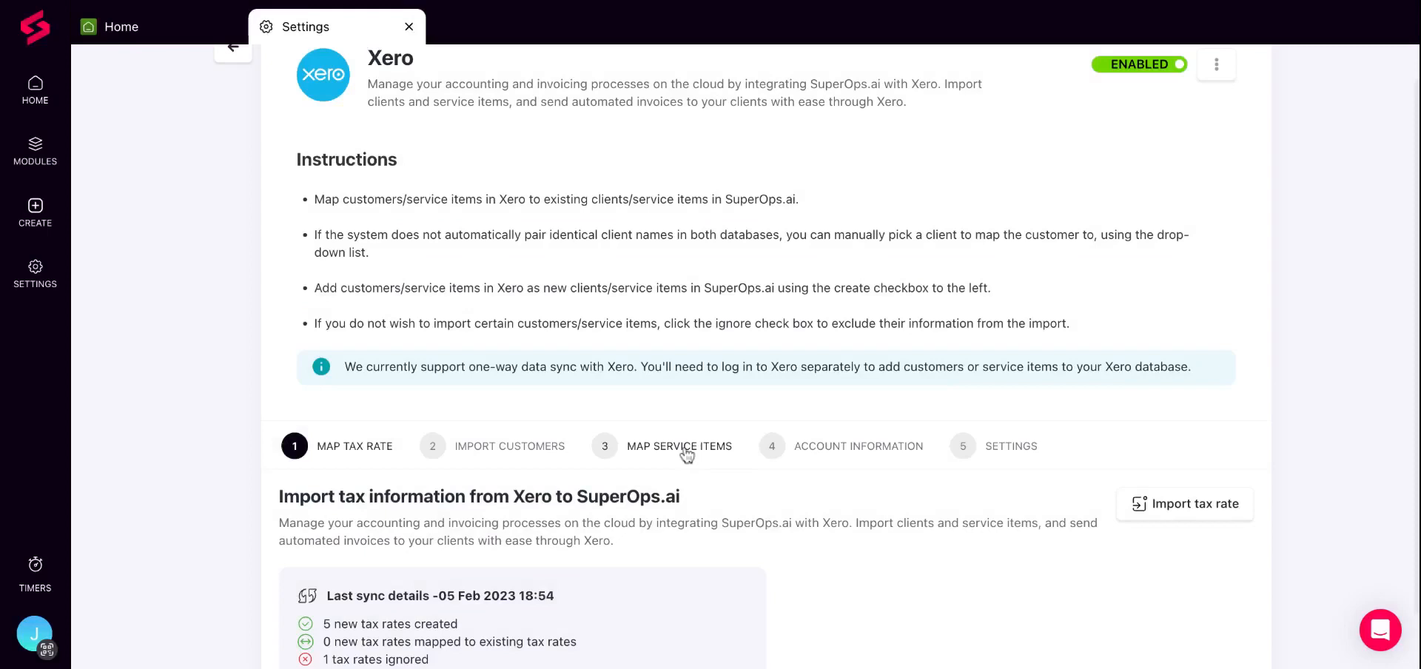
Step: Import service items with Item 4 mapped to Antivirus and Service, Item 2 created, Item 3 ignored
left_click(679, 447)
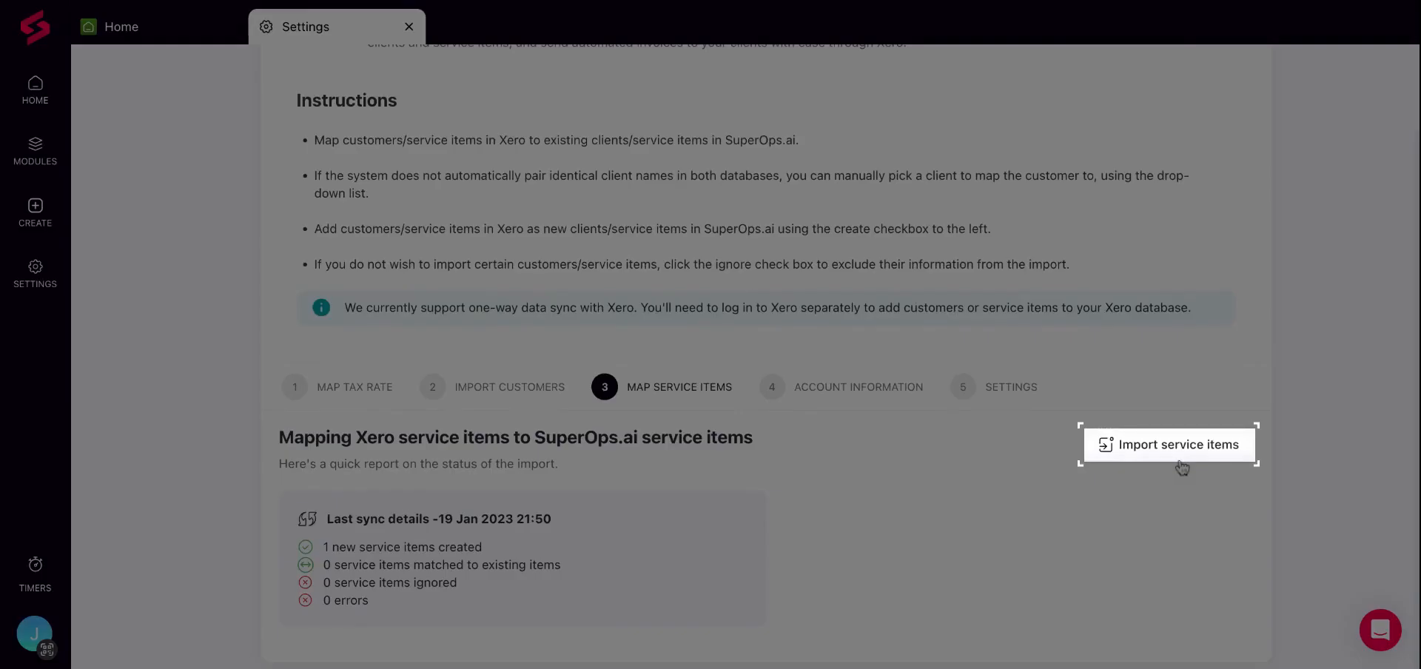
left_click(1178, 446)
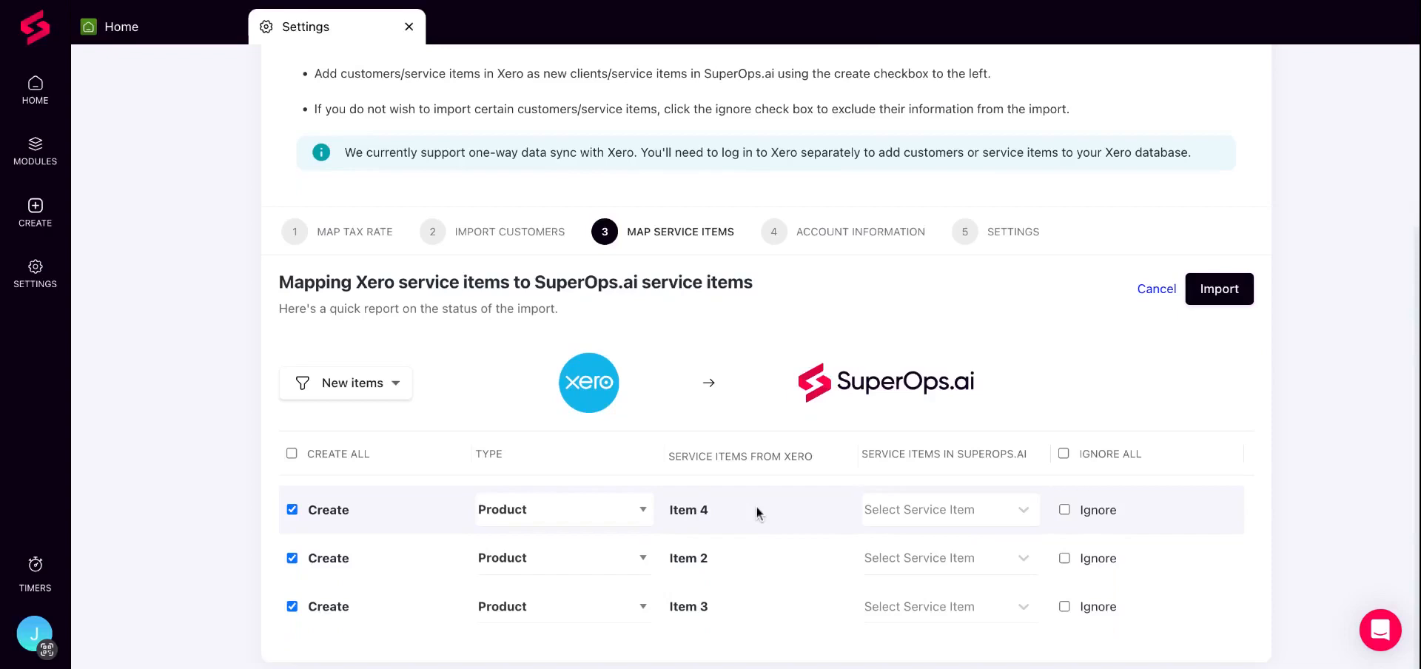
mouse_move(989, 515)
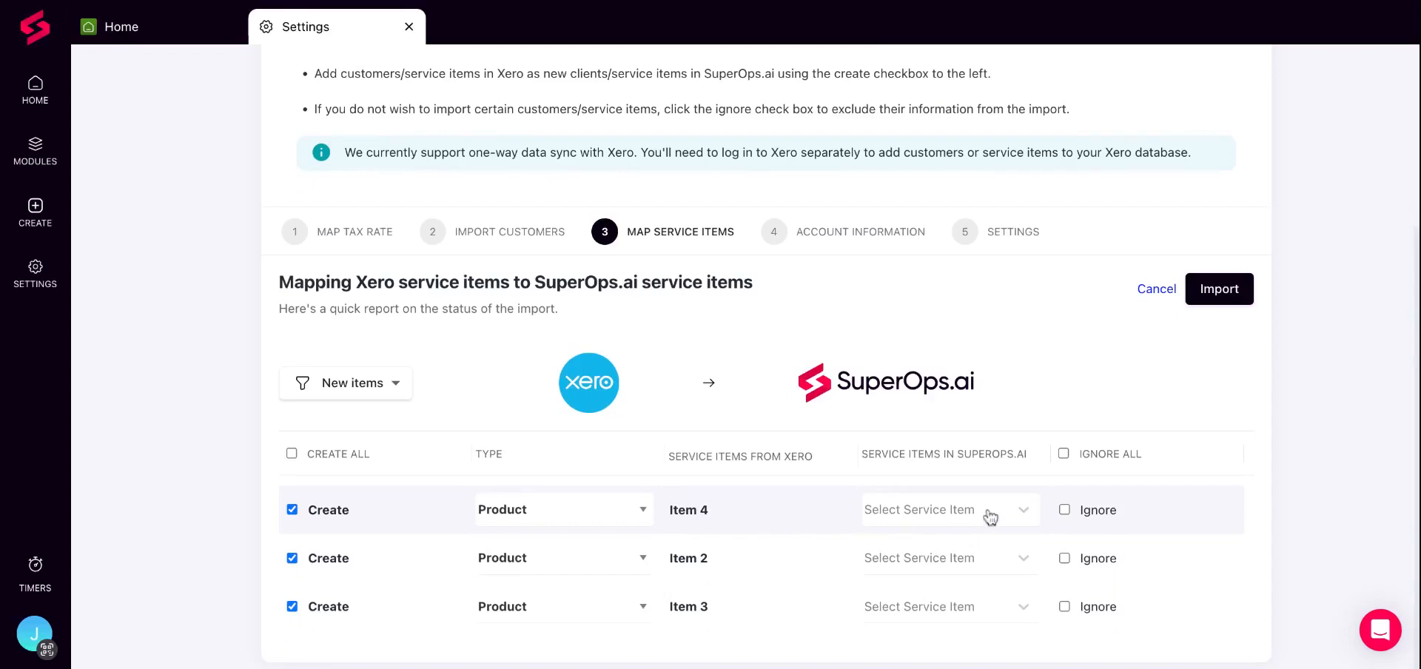
left_click(950, 511)
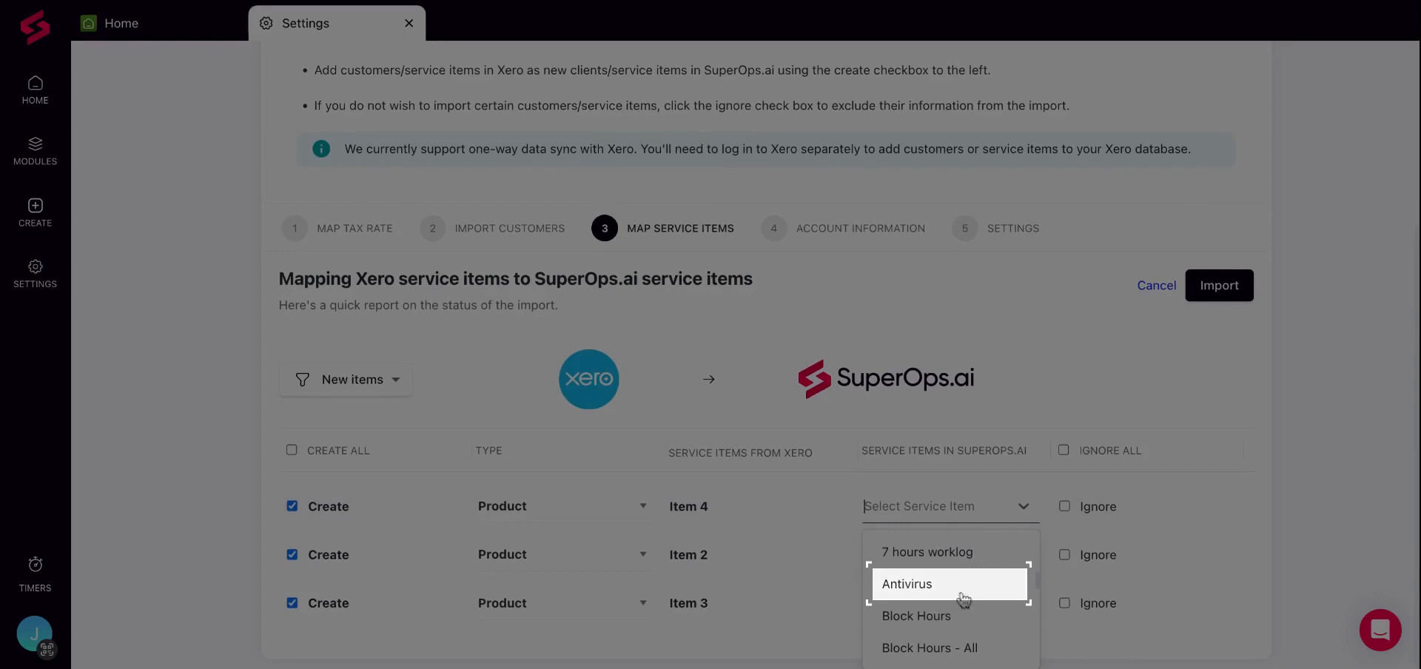
left_click(906, 585)
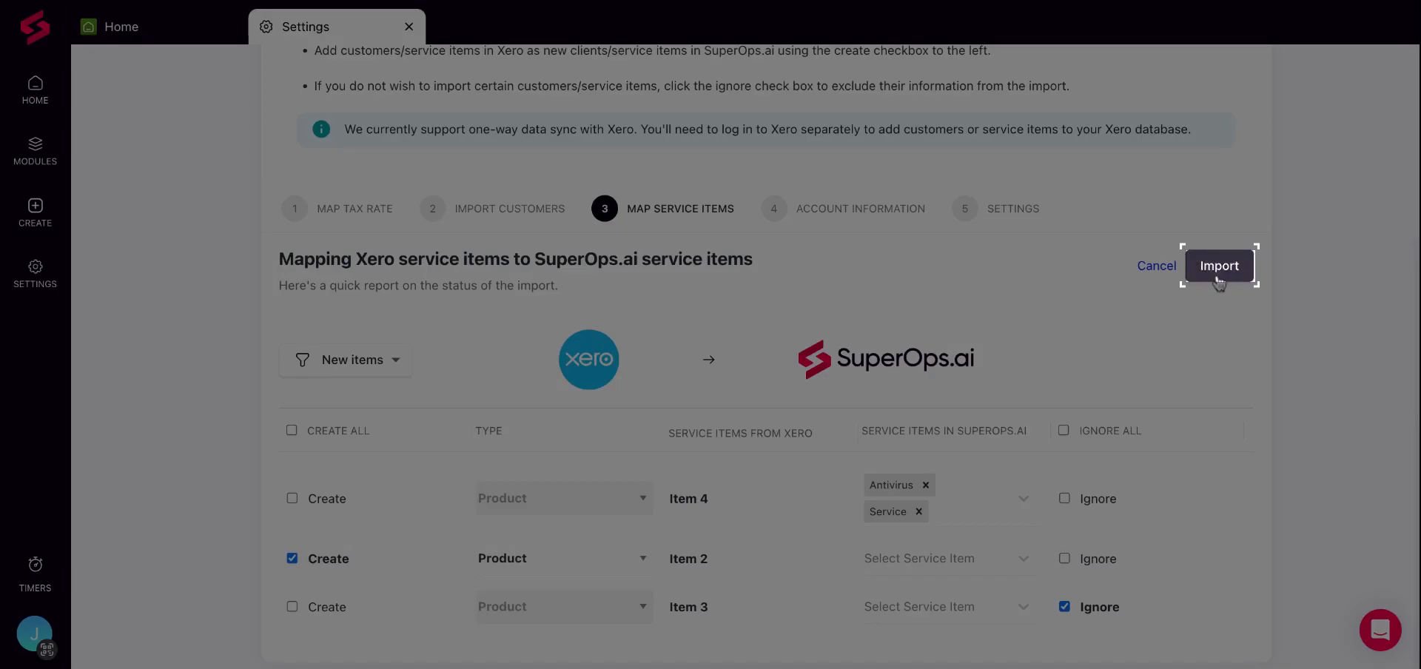
left_click(1220, 266)
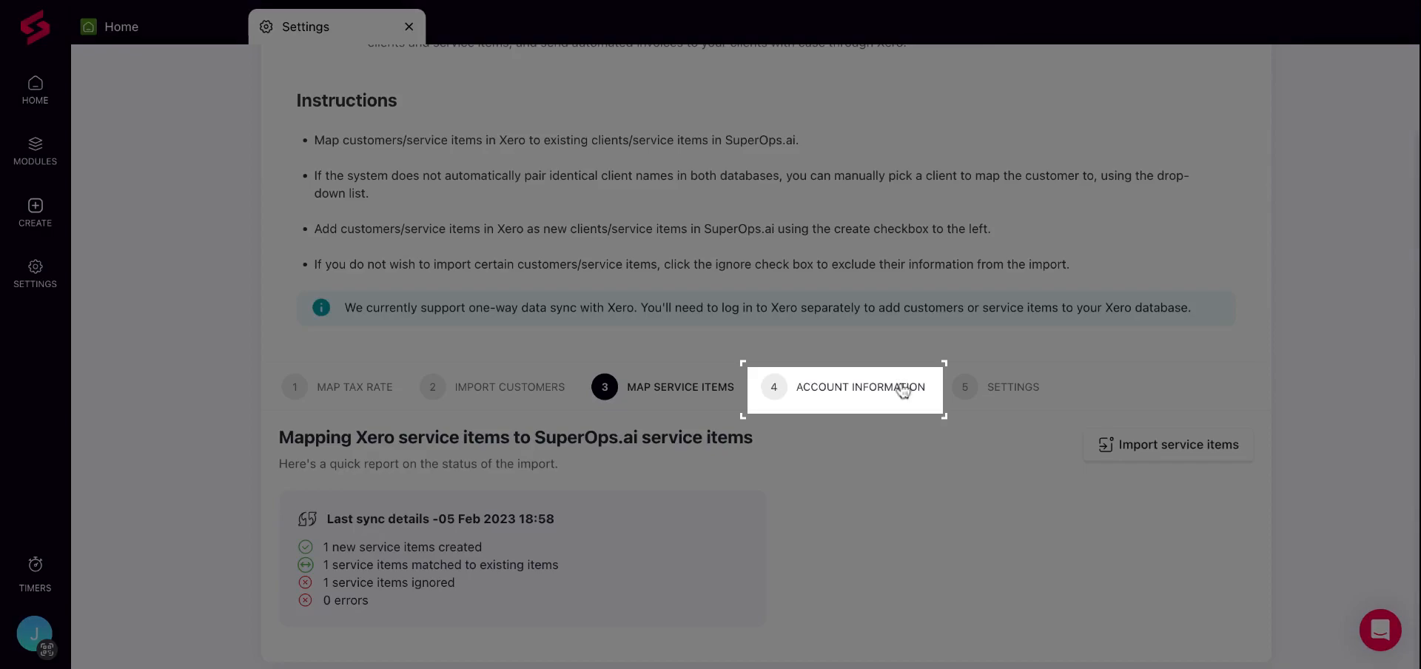
Step: View the Account Information step with Suspense as the account for pushing payments
left_click(861, 388)
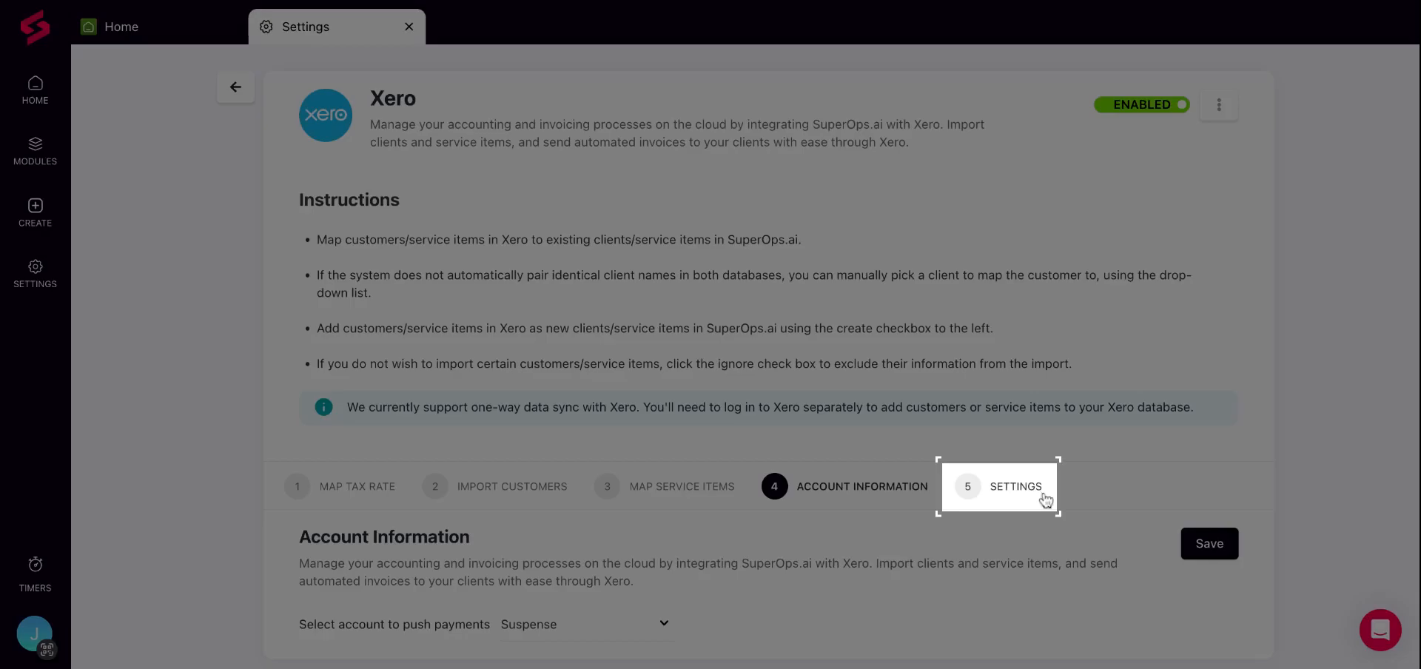
Step: In the Settings step, enable pushing SuperOps.ai invoice IDs to Xero
left_click(1016, 488)
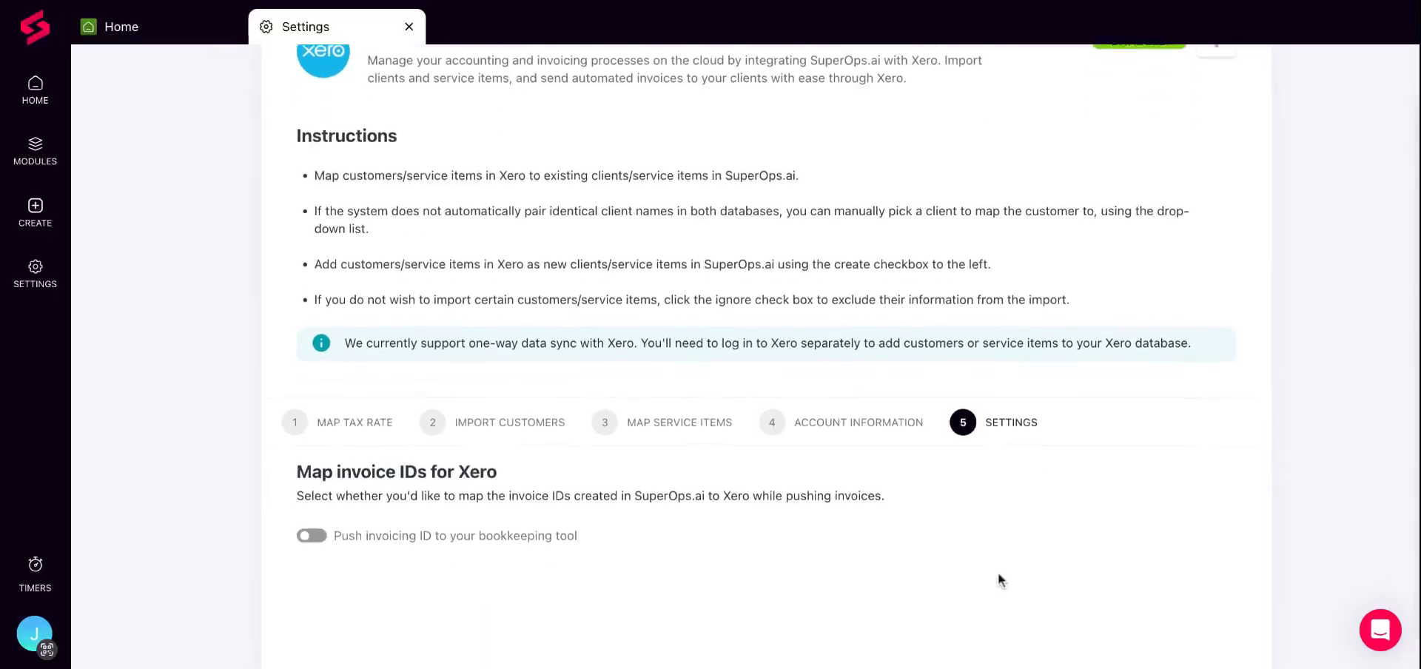
scroll("down", 3)
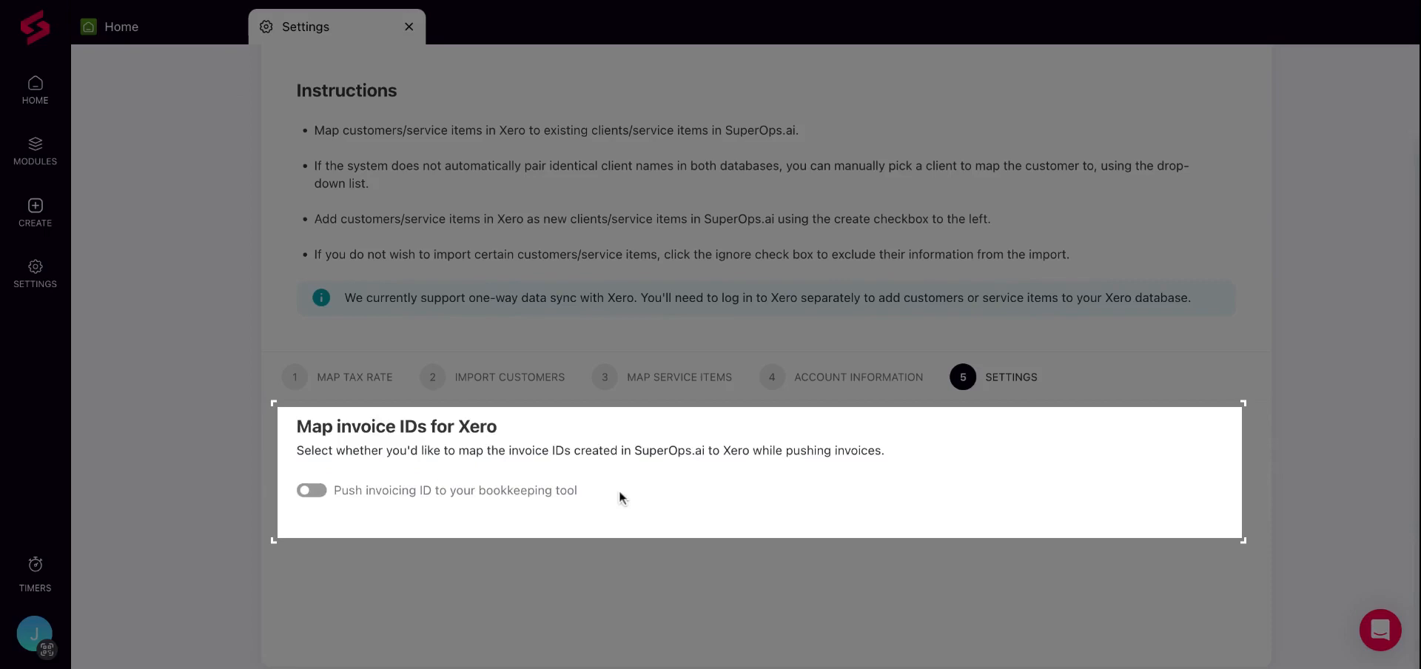
left_click(310, 490)
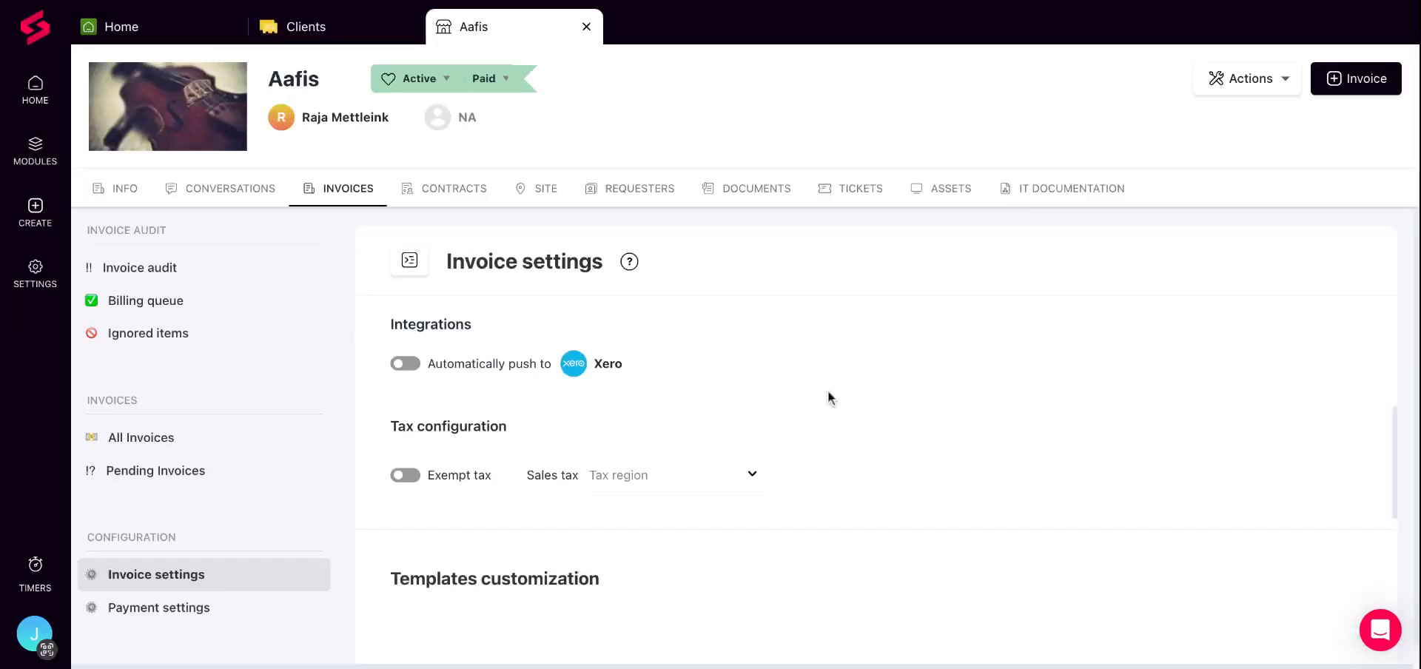
mouse_move(767, 371)
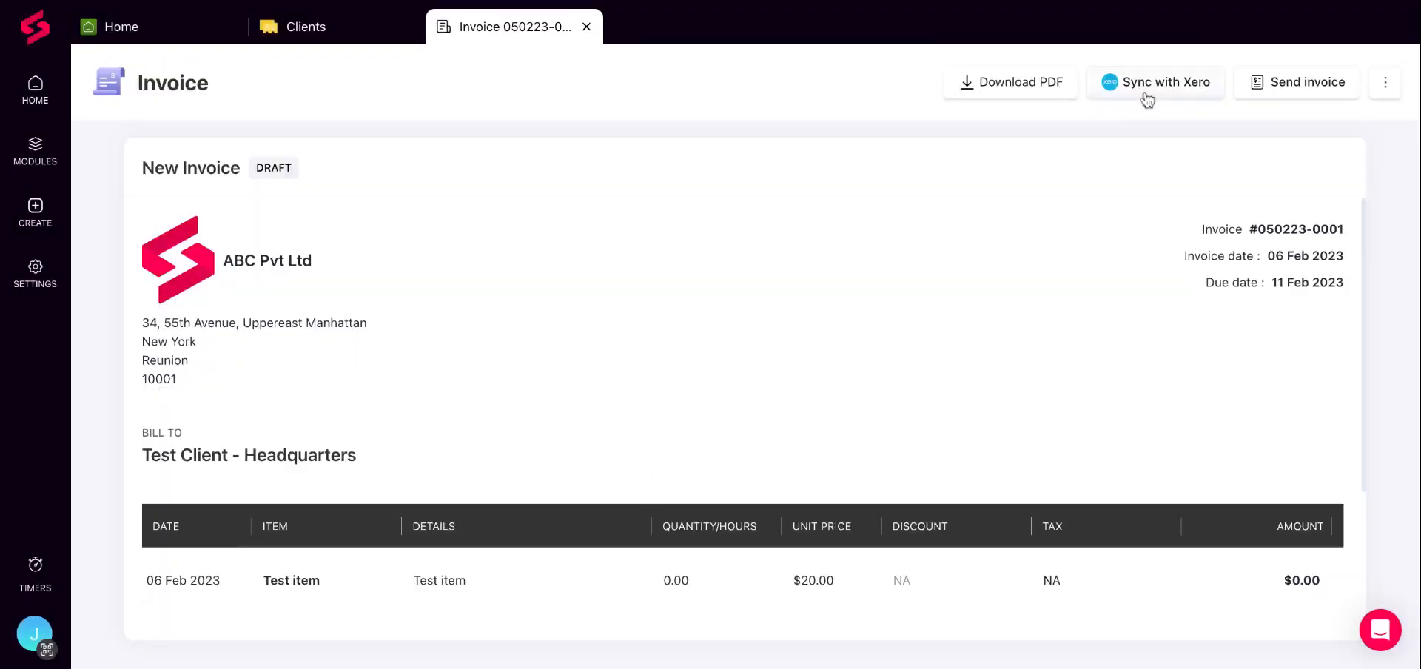
left_click(1155, 83)
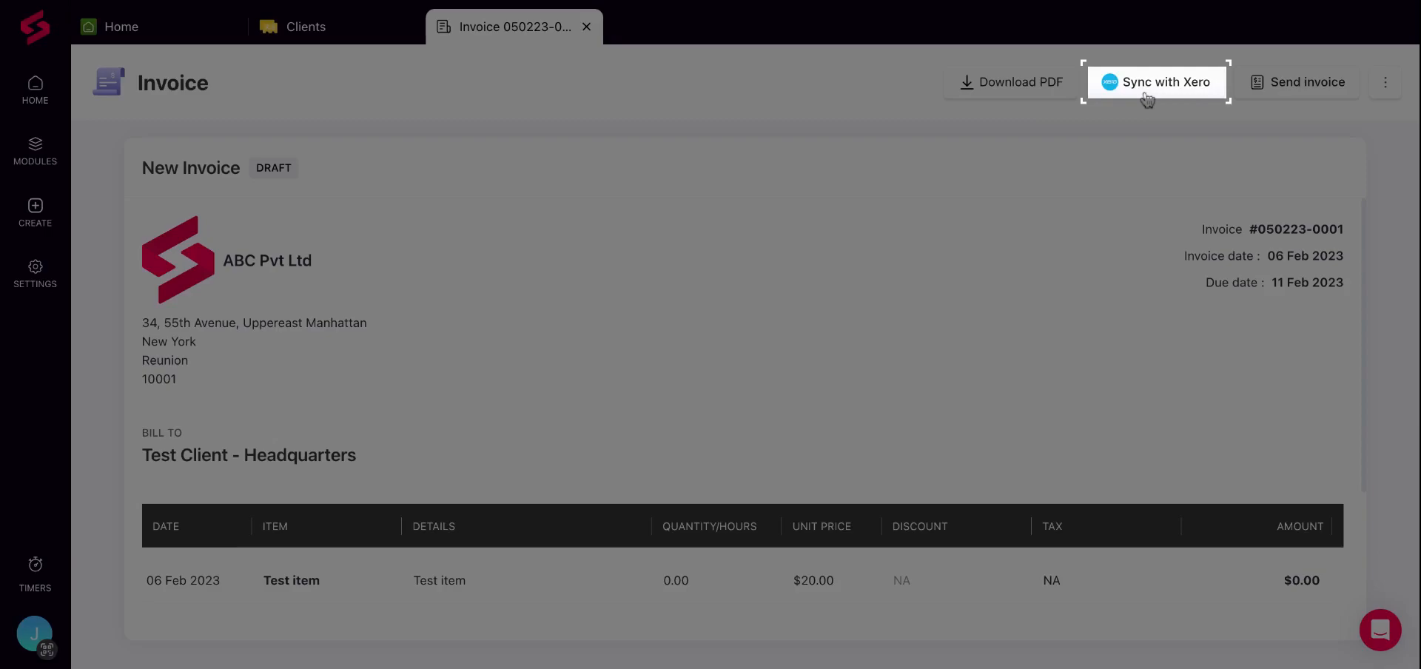
left_click(1155, 82)
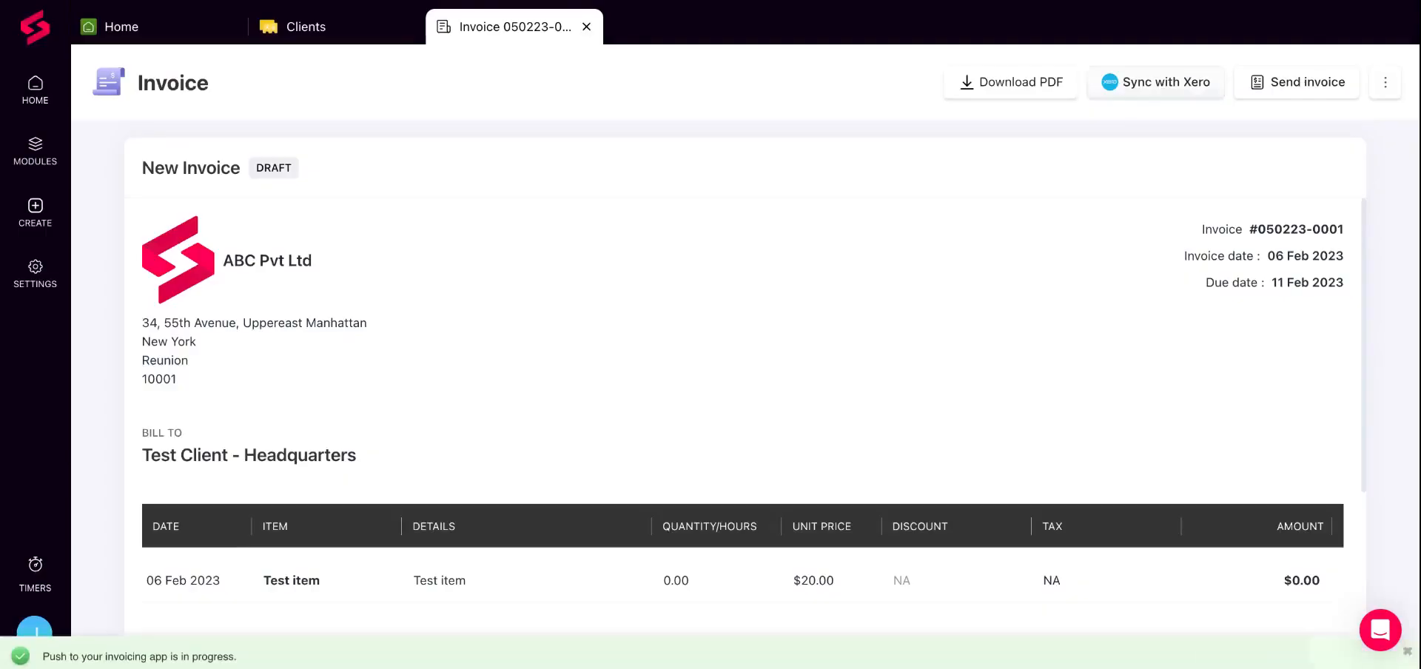
left_click(1155, 83)
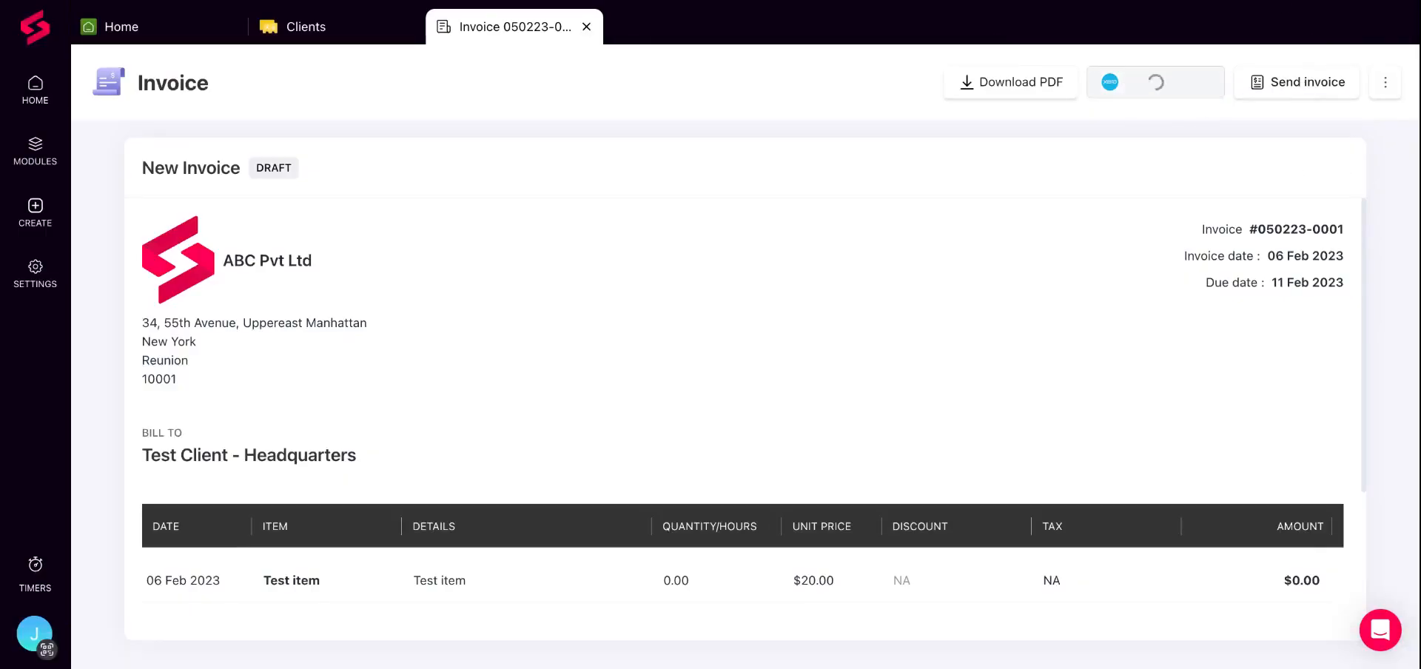